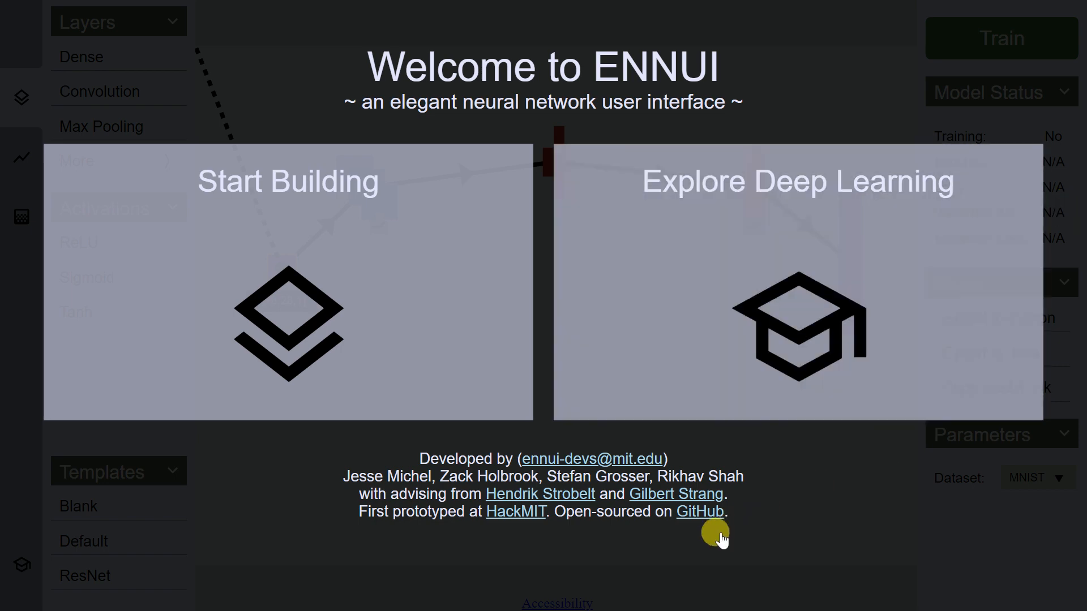
- Go to the ENNUI project's GitHub repository from the welcome screen link
{"action": "left_click", "coordinate": [700, 511]}
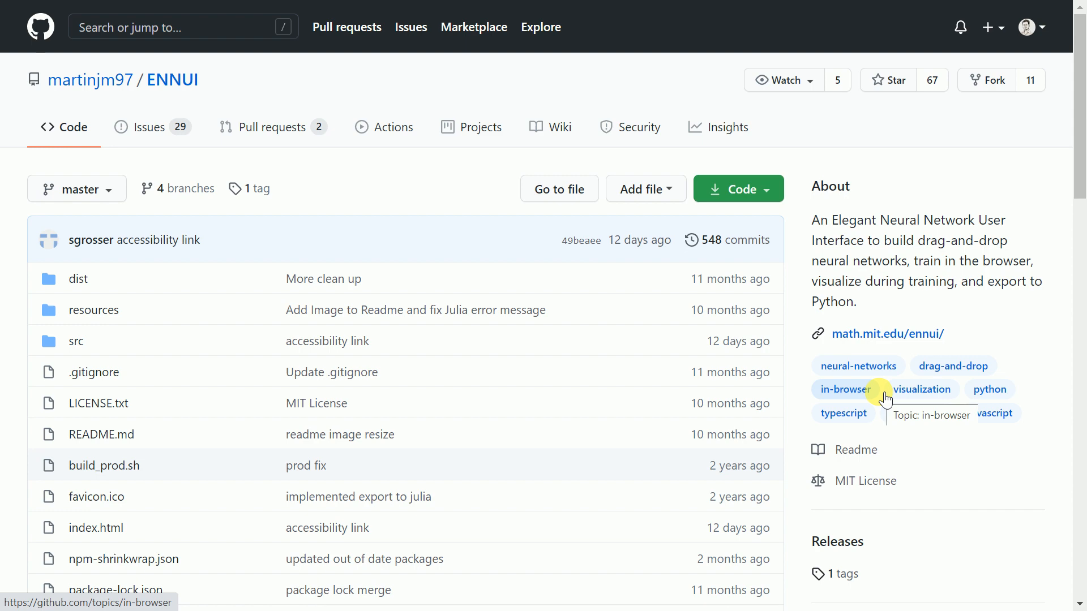
{"action": "left_click", "coordinate": [886, 333]}
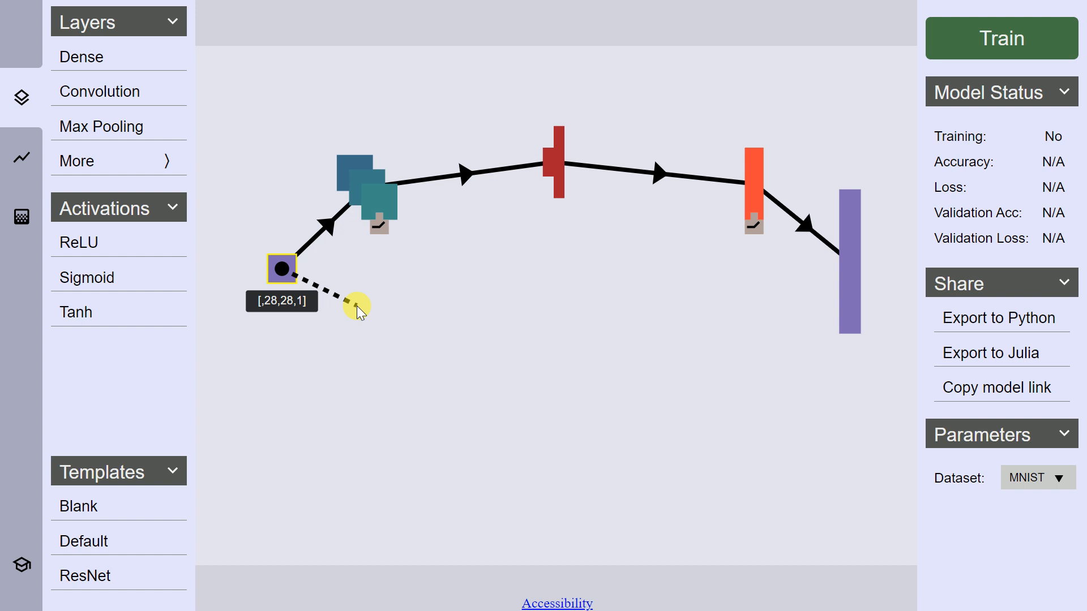
{"action": "mouse_move", "coordinate": [264, 287]}
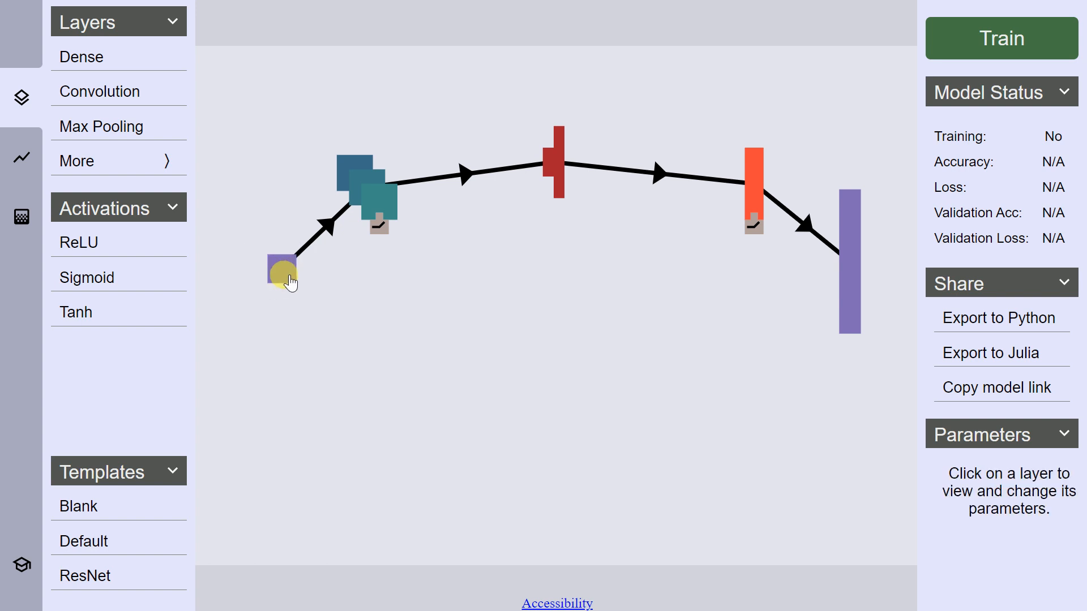
{"action": "left_click", "coordinate": [281, 271]}
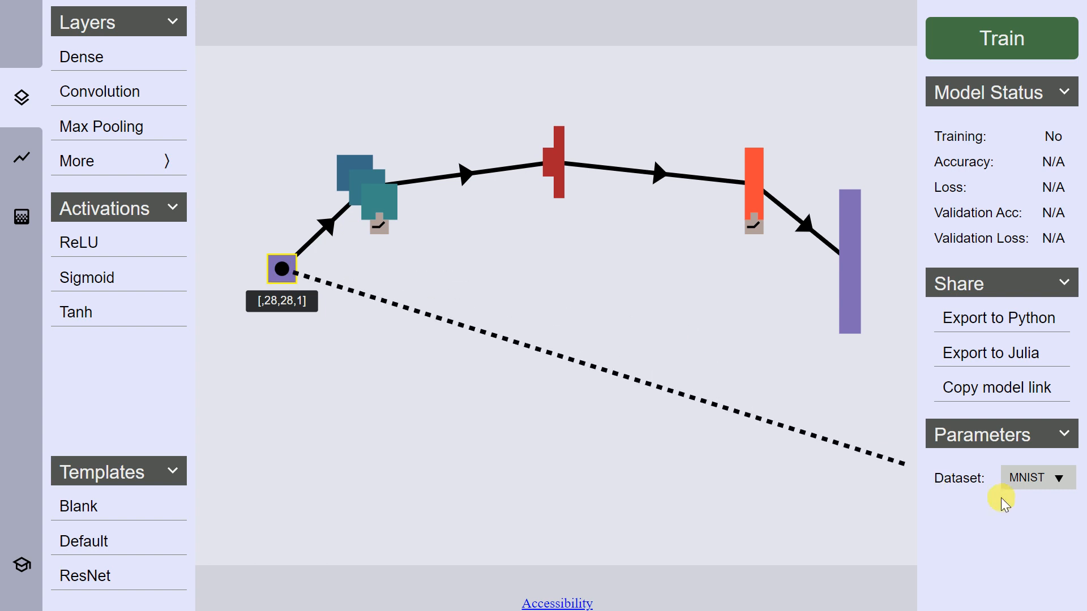
{"action": "left_click", "coordinate": [1036, 478]}
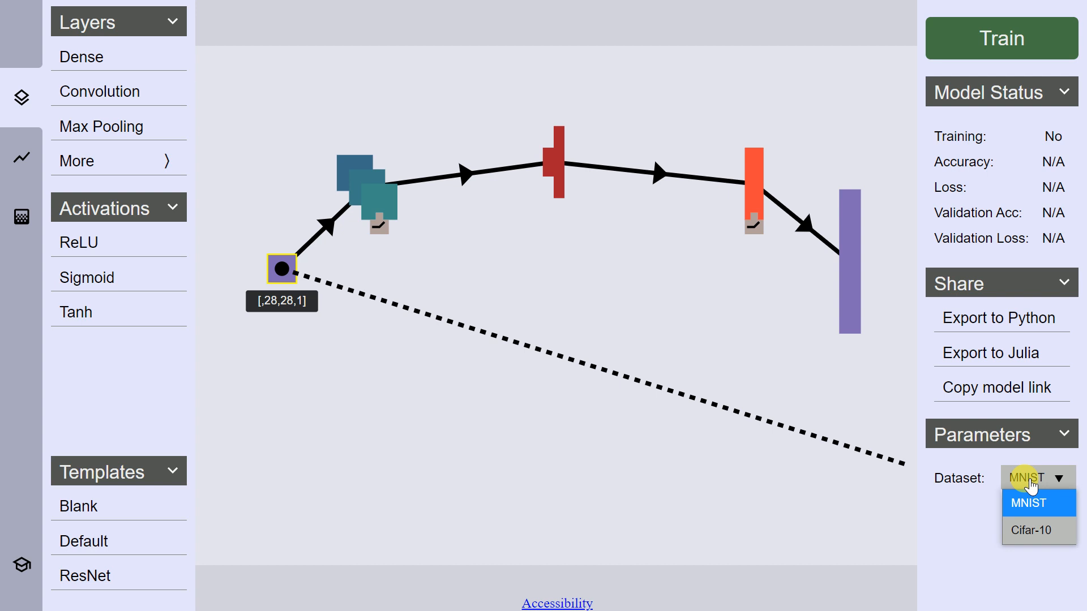
{"action": "left_click", "coordinate": [1029, 502]}
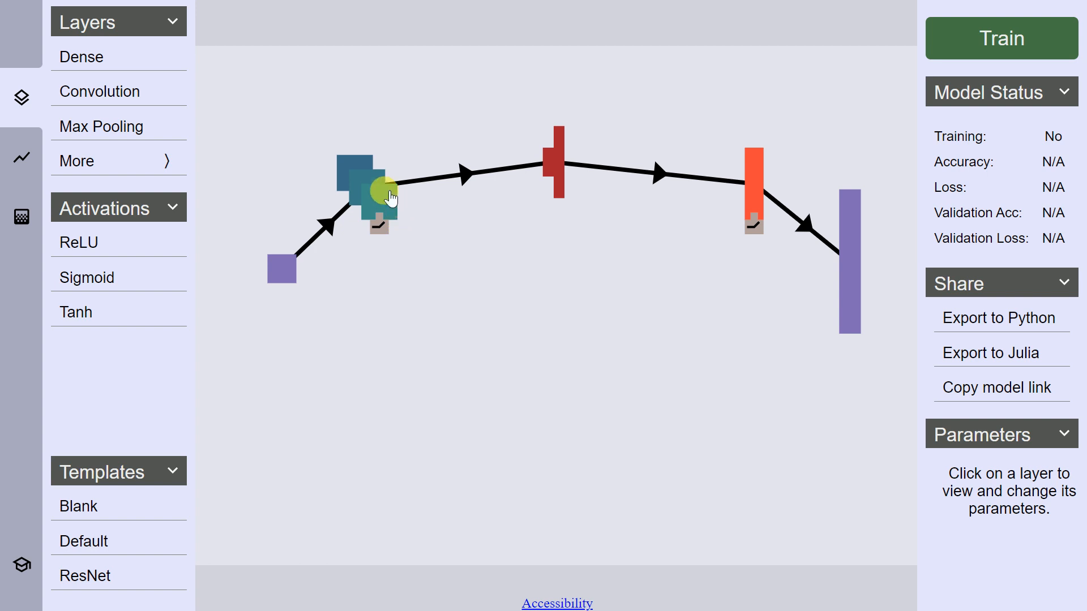
{"action": "left_click", "coordinate": [360, 186]}
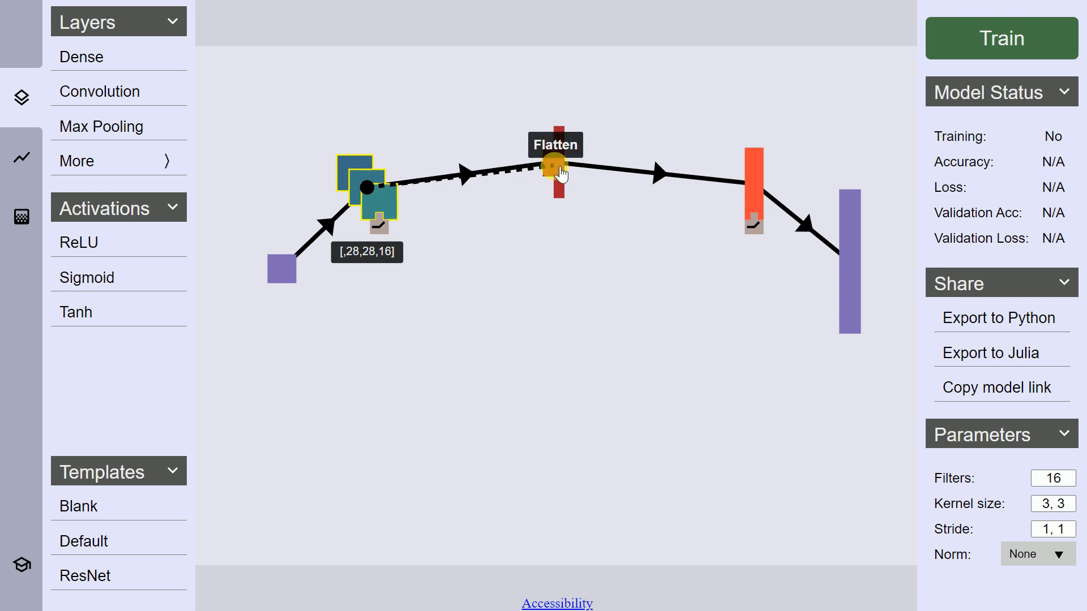
{"action": "left_click", "coordinate": [555, 166]}
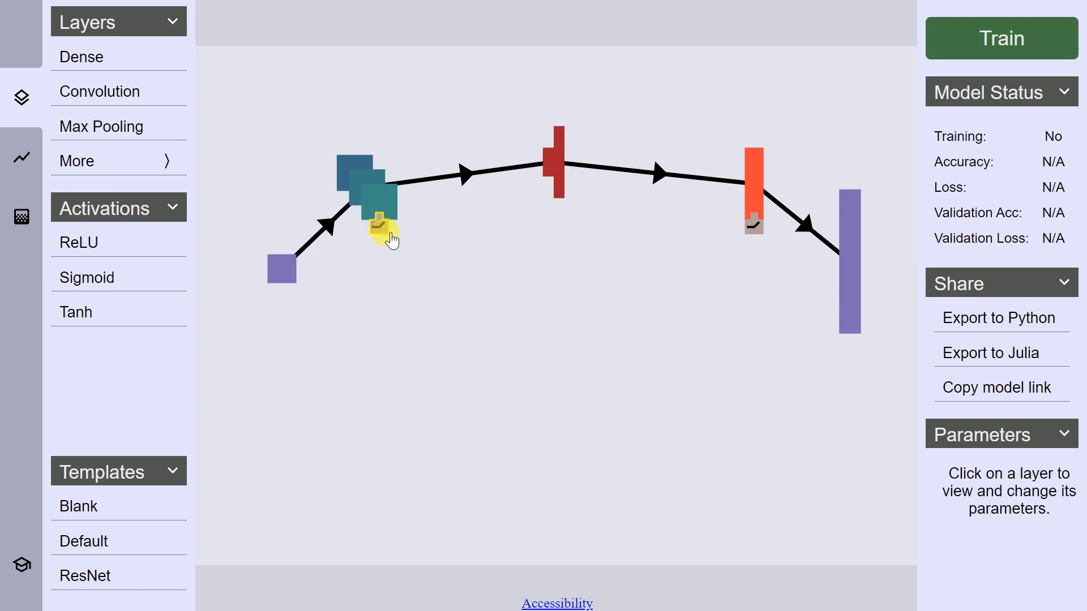
{"action": "mouse_move", "coordinate": [381, 232]}
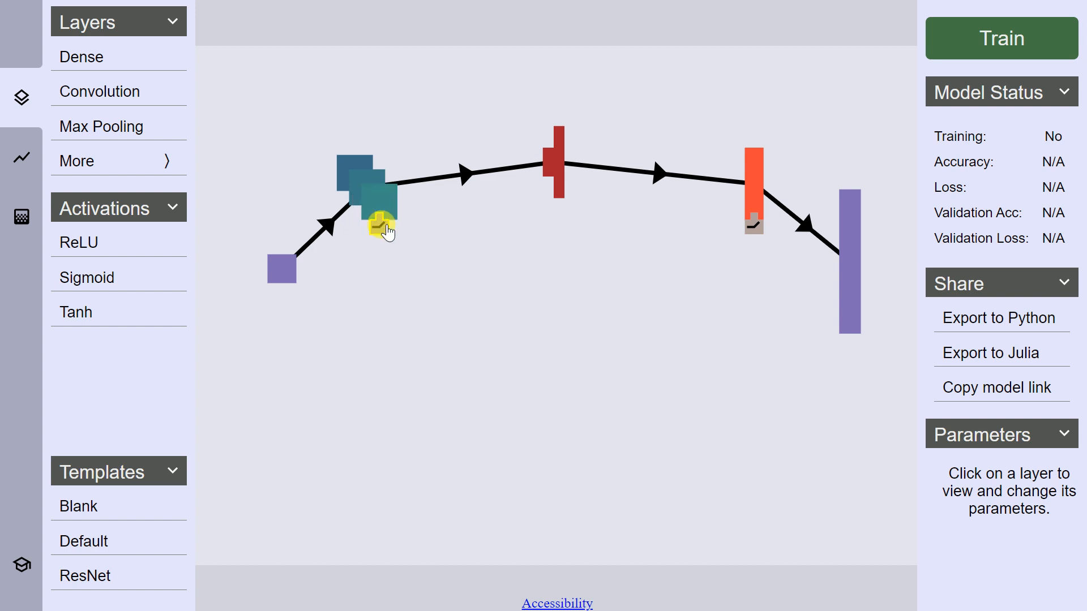
{"action": "mouse_move", "coordinate": [713, 262]}
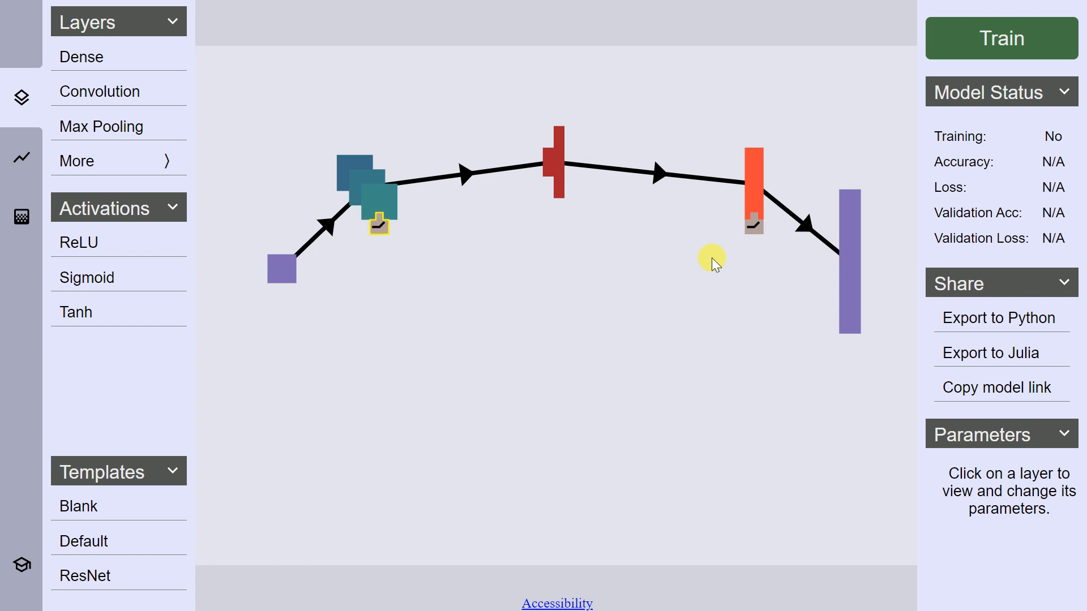
{"action": "left_click", "coordinate": [755, 187]}
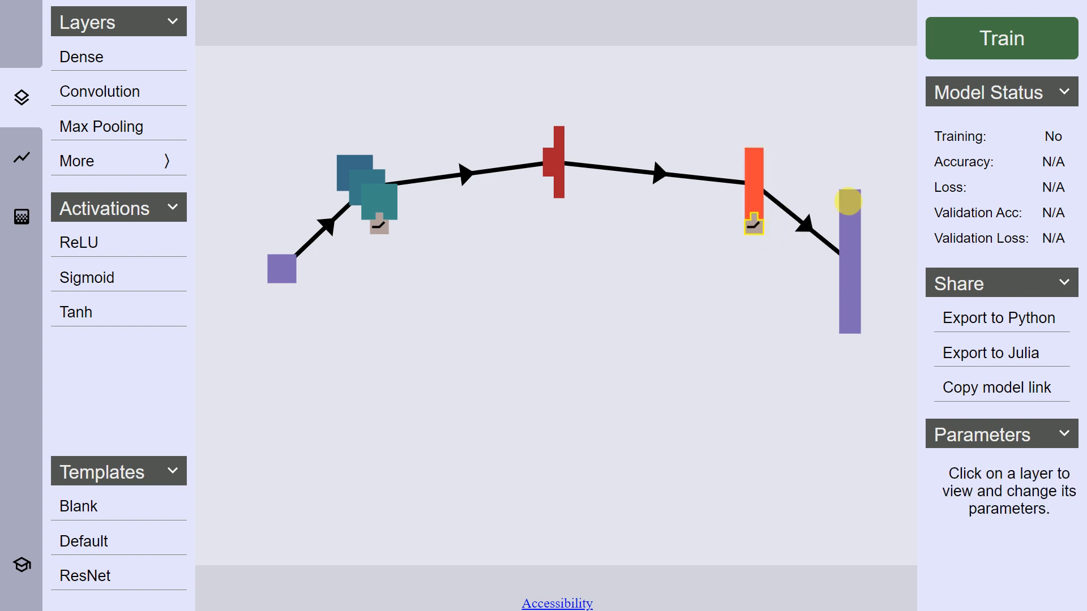
{"action": "mouse_move", "coordinate": [851, 222]}
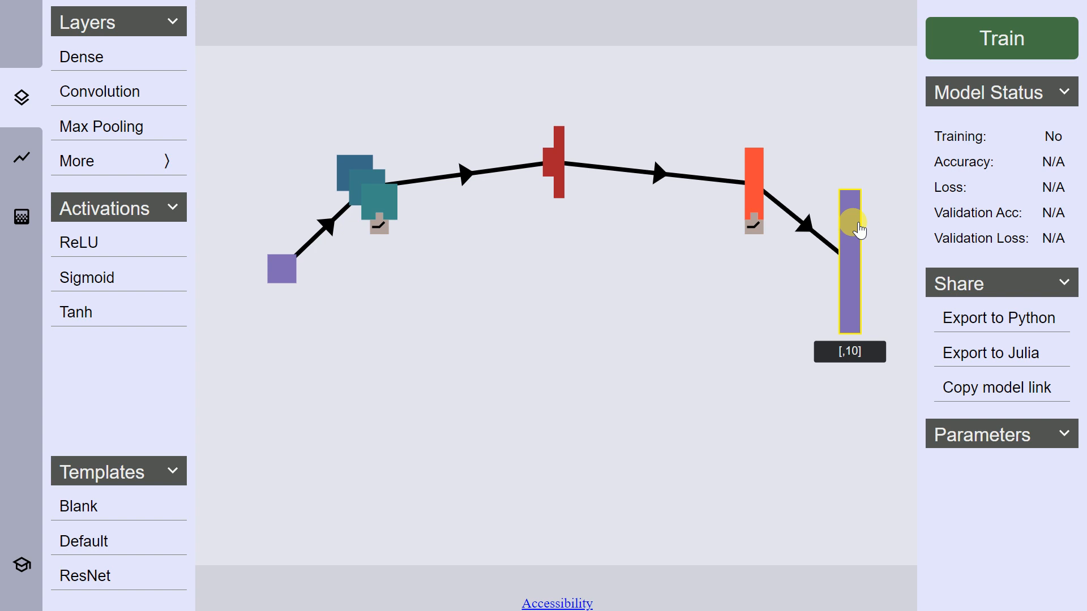
{"action": "mouse_move", "coordinate": [775, 442]}
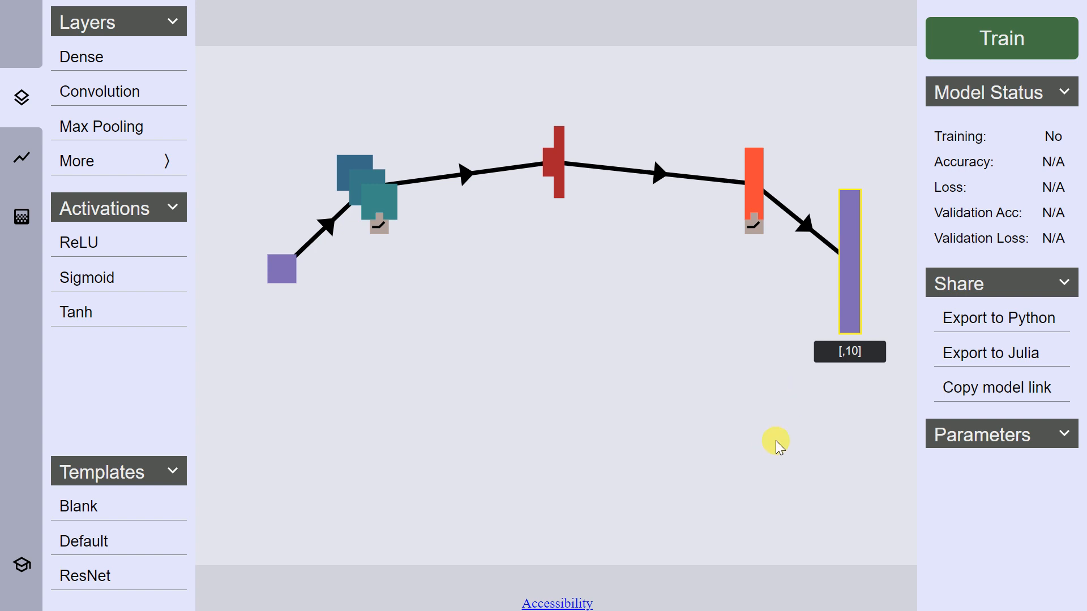
- Start training the network on MNIST and let the dataset load
{"action": "left_click", "coordinate": [999, 39]}
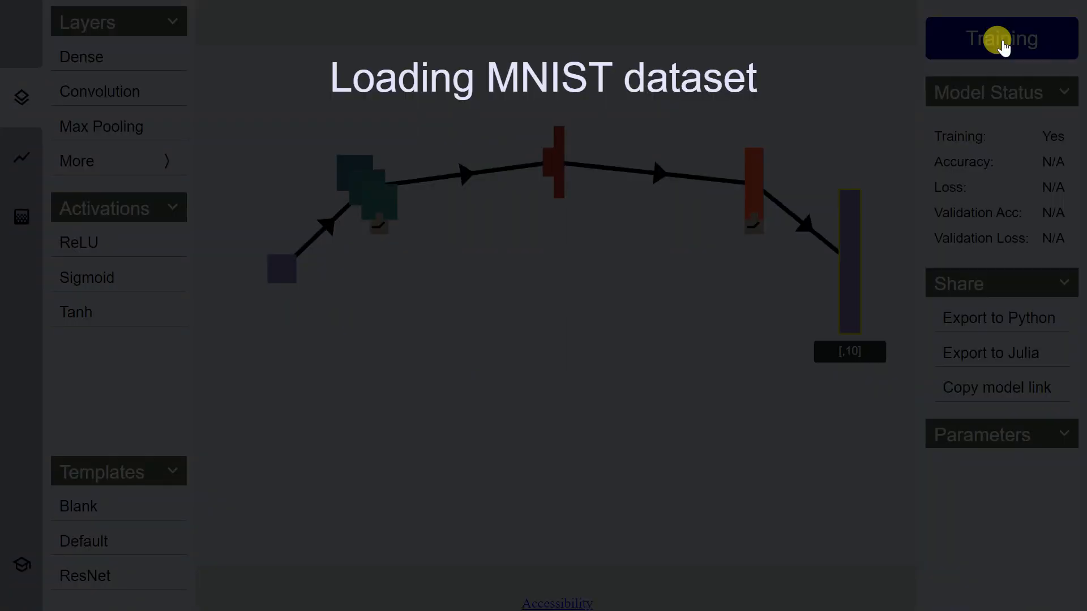
{"action": "mouse_move", "coordinate": [668, 387]}
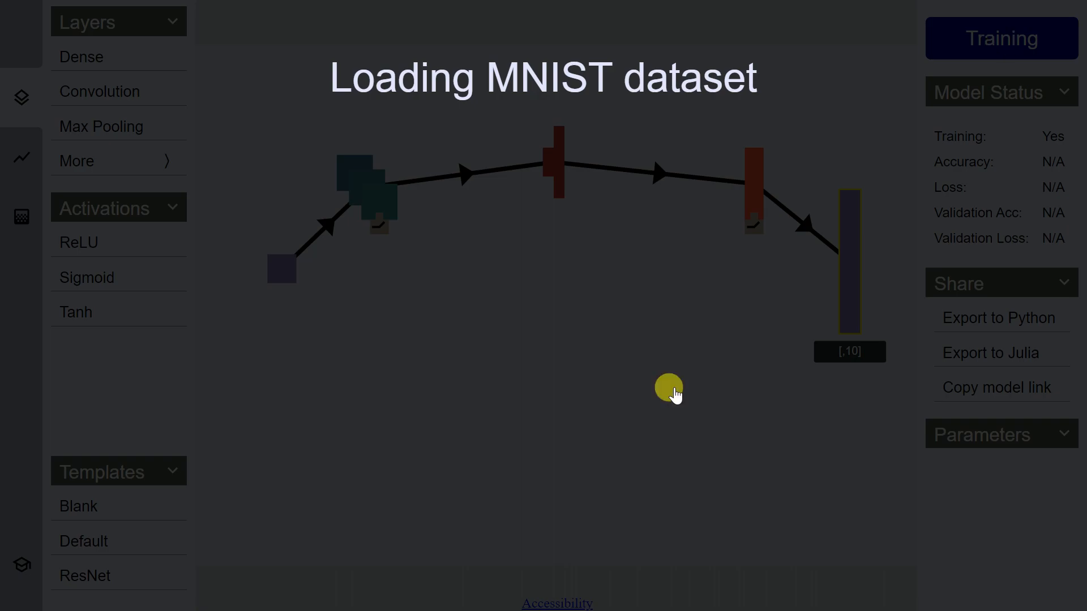
{"action": "left_click", "coordinate": [1000, 38]}
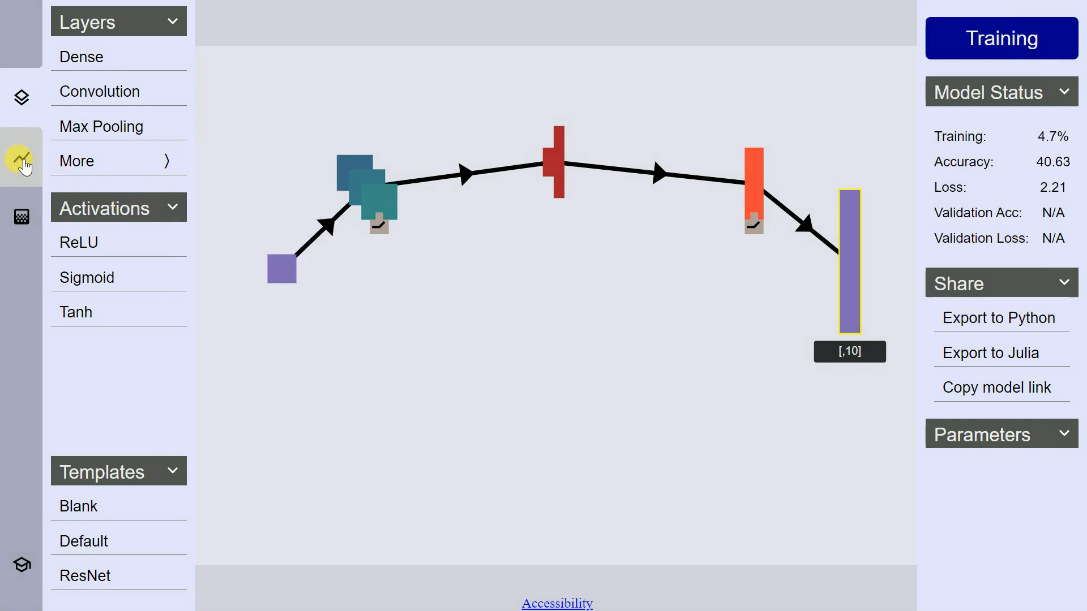
- Show the loss and accuracy curves with the confusion matrix during training
{"action": "left_click", "coordinate": [20, 156]}
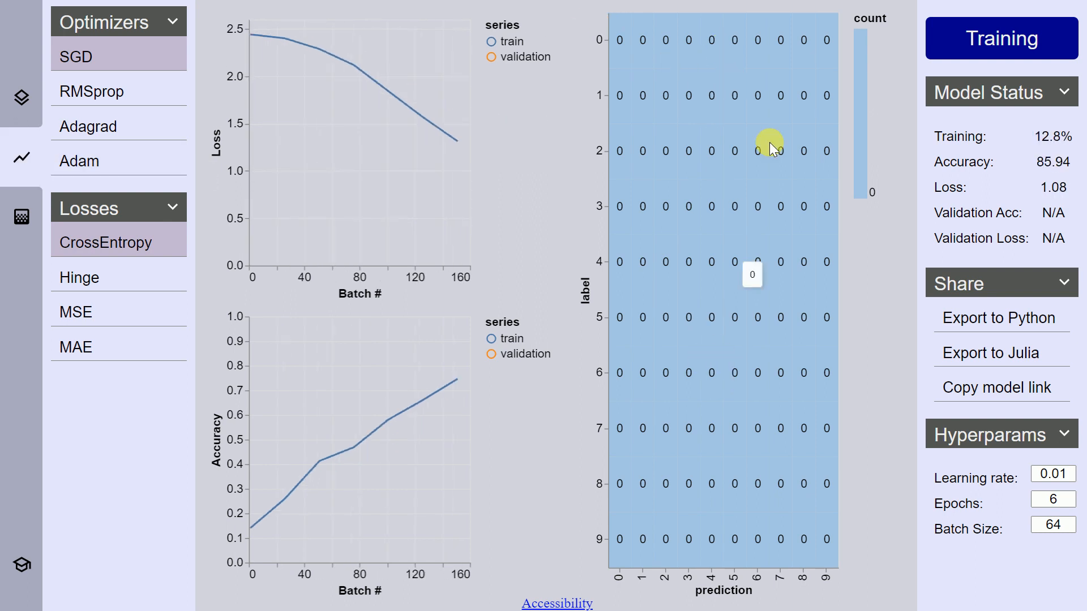
{"action": "mouse_move", "coordinate": [849, 291]}
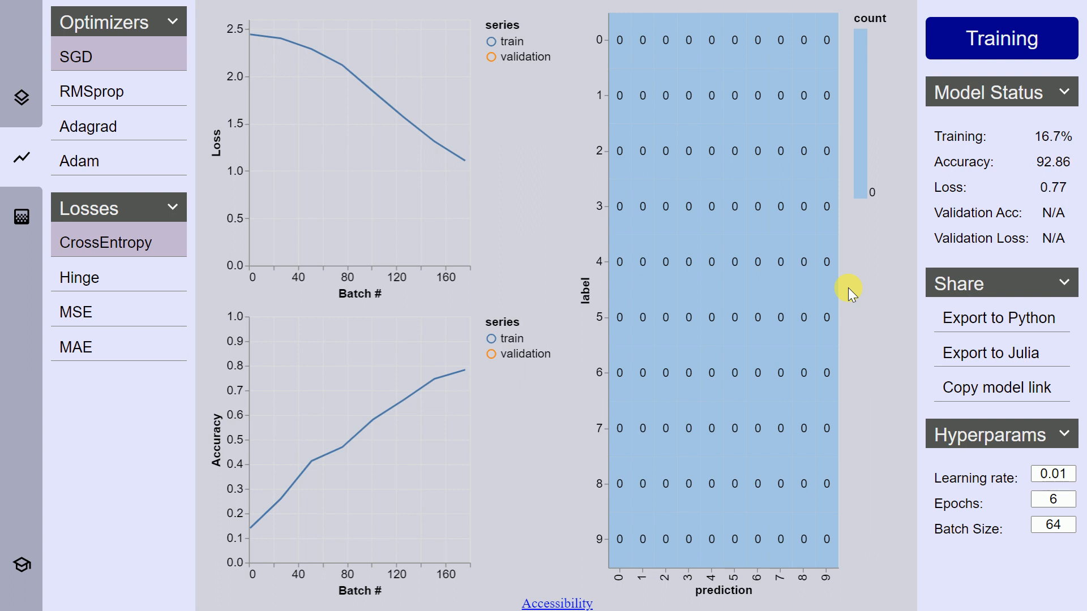
{"action": "mouse_move", "coordinate": [1036, 163]}
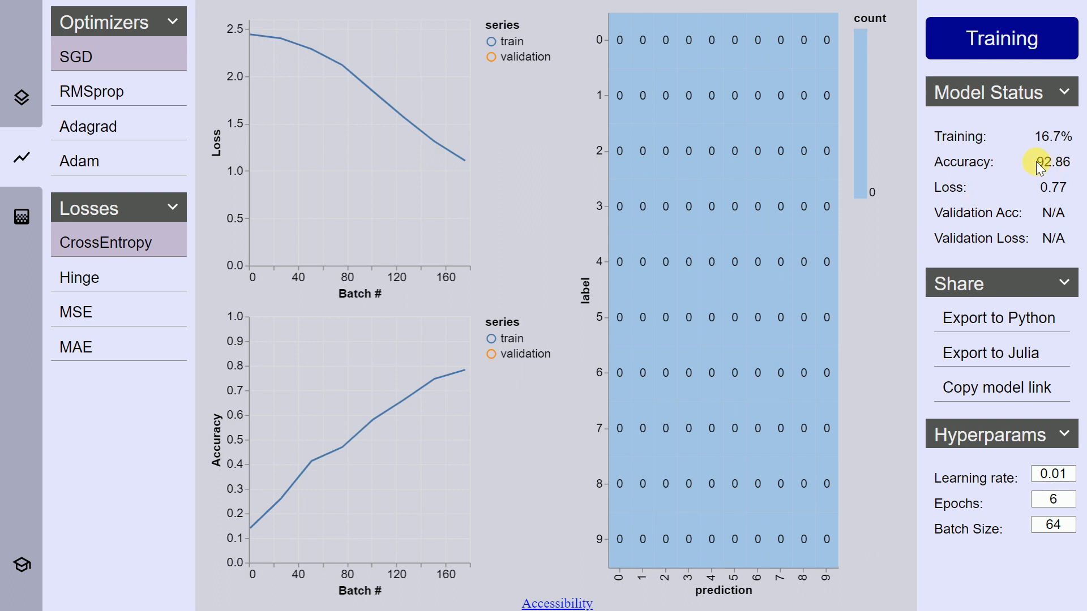
{"action": "mouse_move", "coordinate": [1051, 166]}
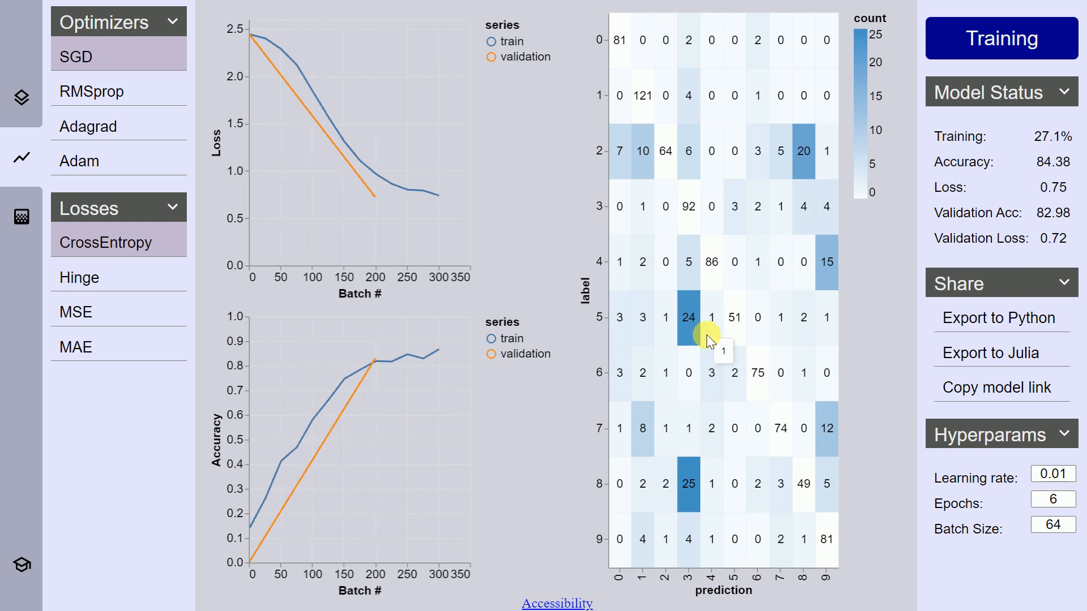
{"action": "mouse_move", "coordinate": [718, 287]}
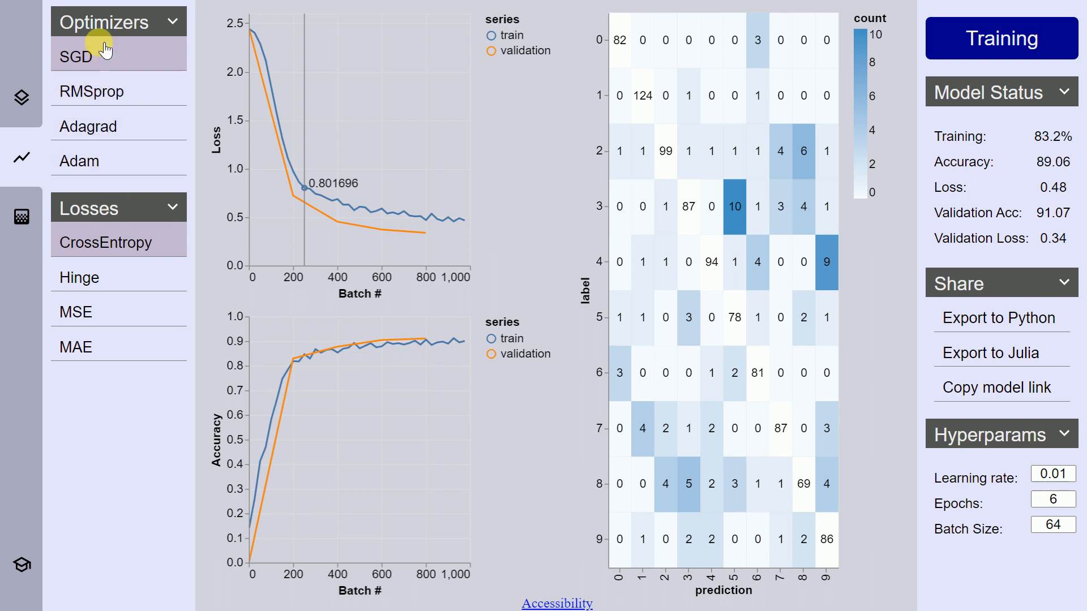
{"action": "left_click", "coordinate": [88, 126]}
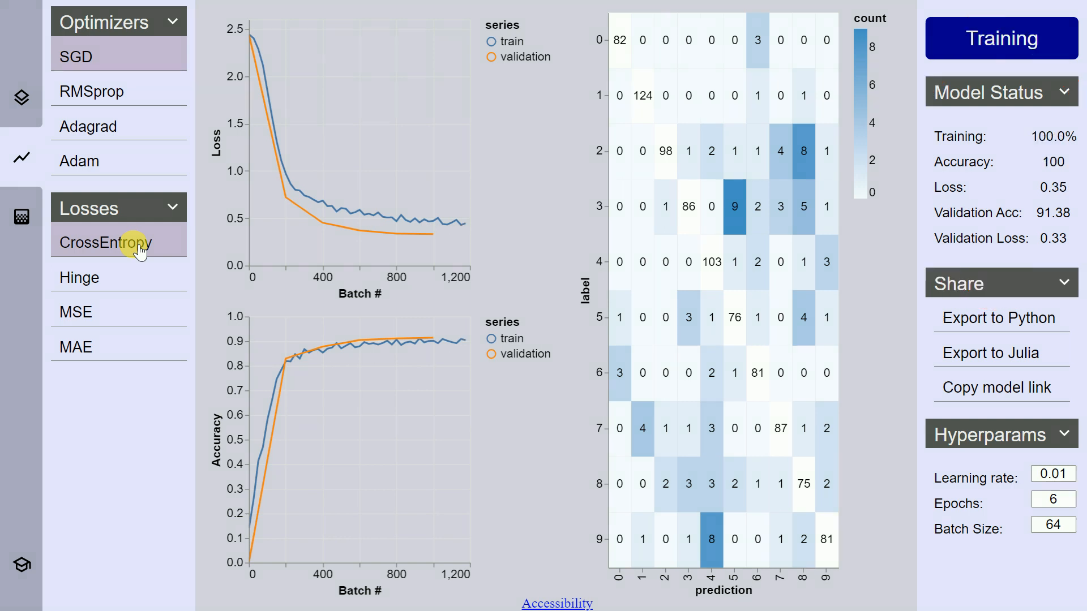
{"action": "left_click", "coordinate": [1000, 38]}
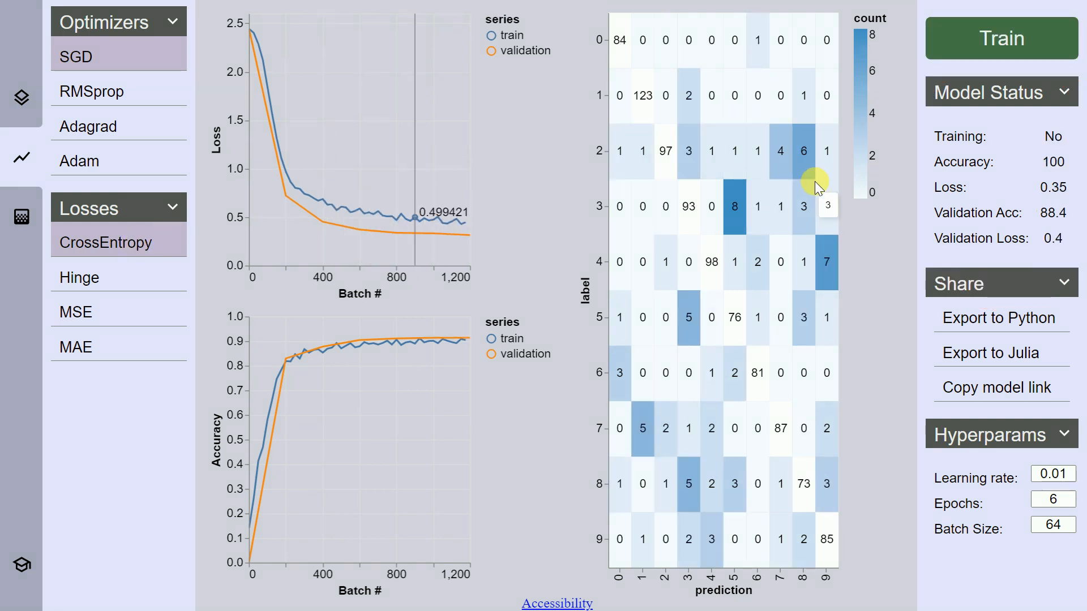
{"action": "mouse_move", "coordinate": [1048, 172]}
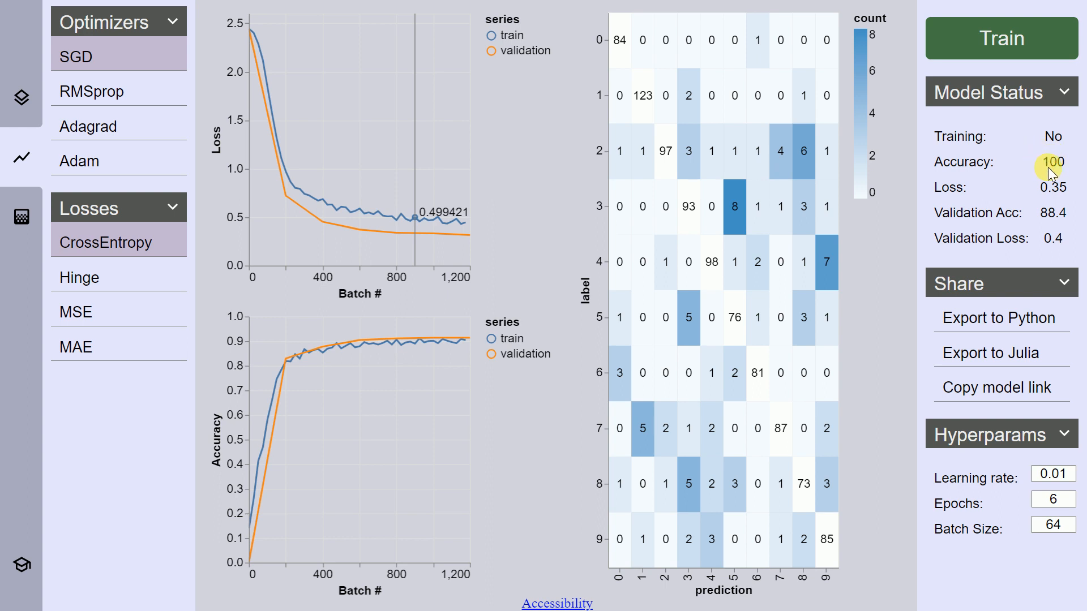
{"action": "mouse_move", "coordinate": [1065, 223]}
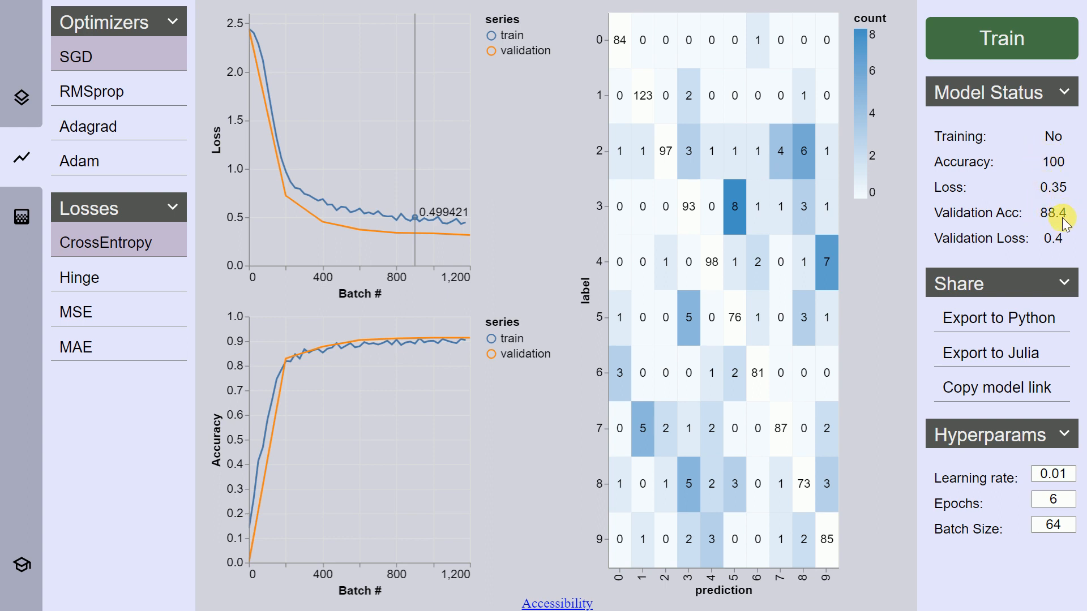
{"action": "mouse_move", "coordinate": [1052, 199]}
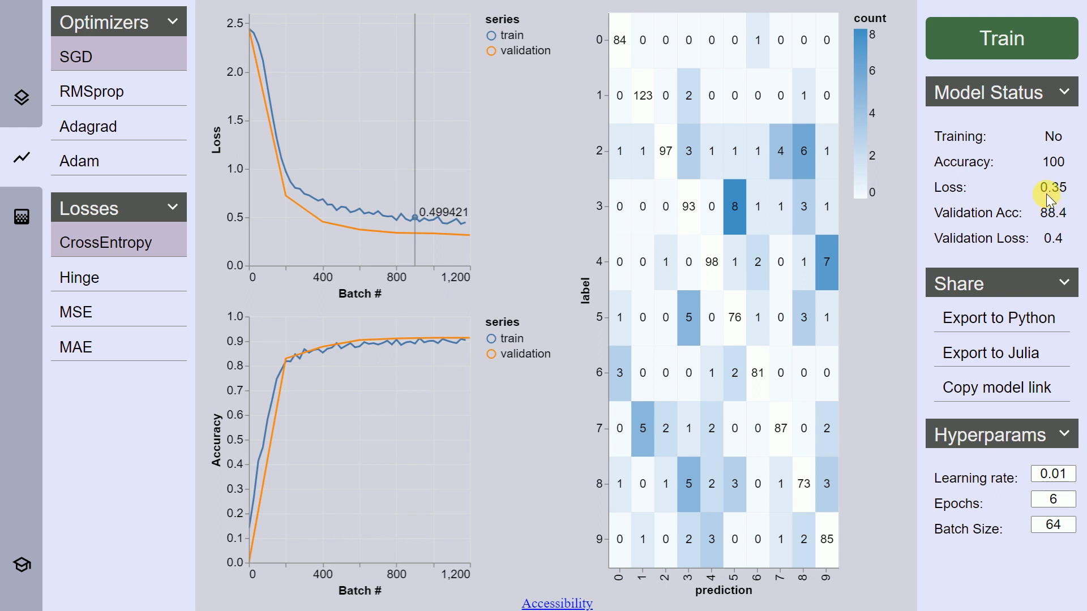
{"action": "mouse_move", "coordinate": [1048, 248]}
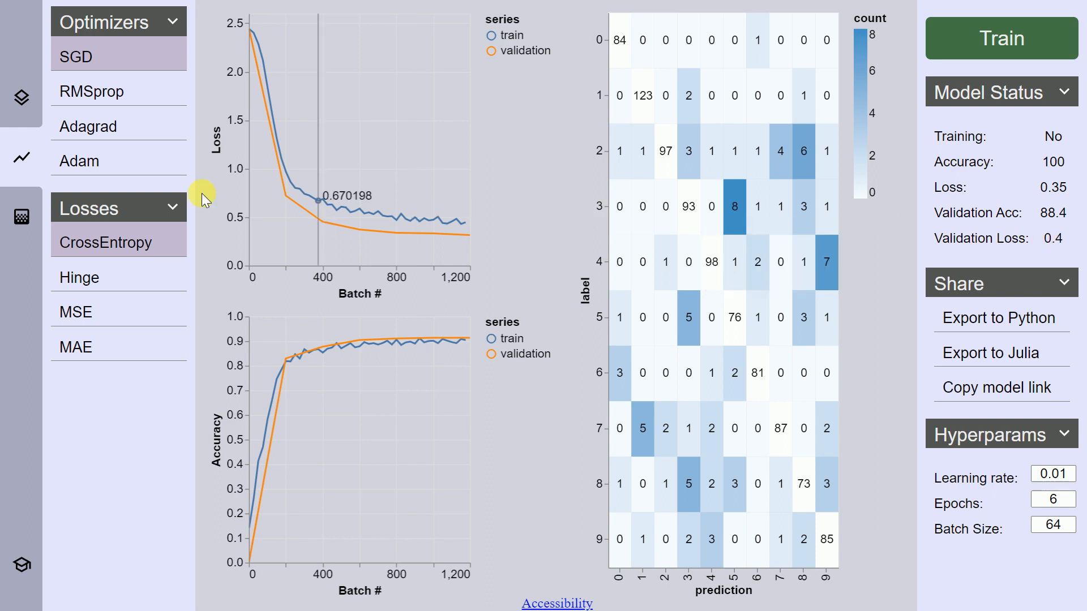
{"action": "mouse_move", "coordinate": [425, 164]}
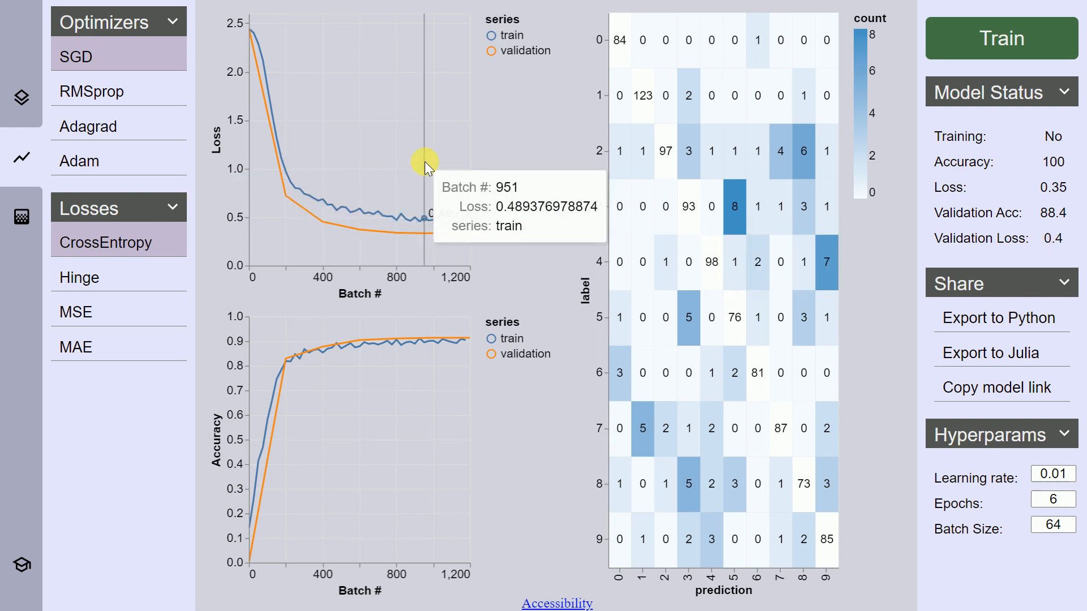
{"action": "mouse_move", "coordinate": [22, 156]}
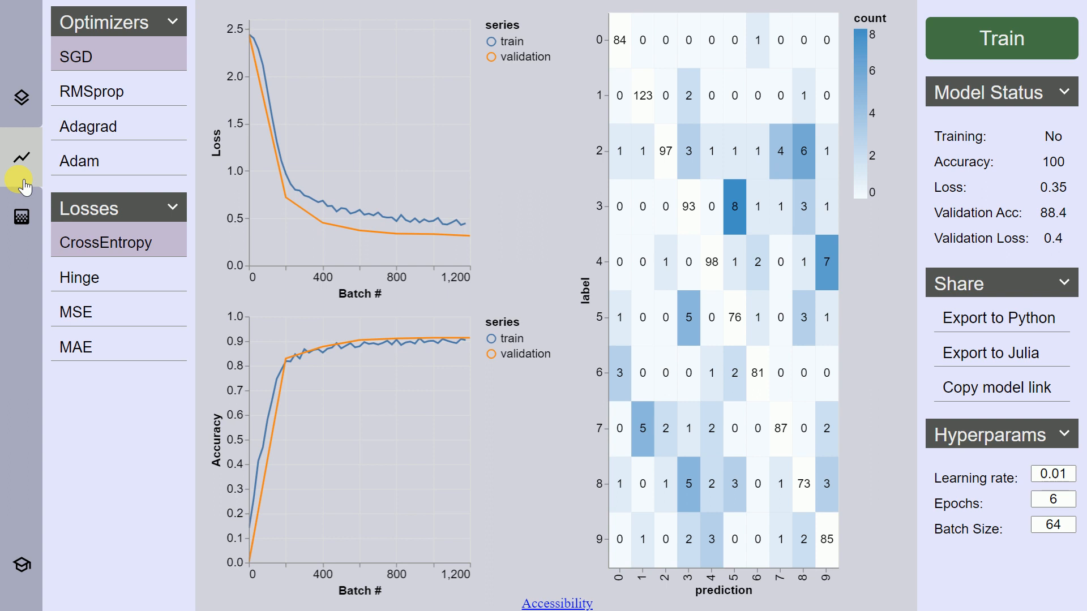
- View individual test-image predictions for digit 2 with misclassifications flagged
{"action": "left_click", "coordinate": [21, 217]}
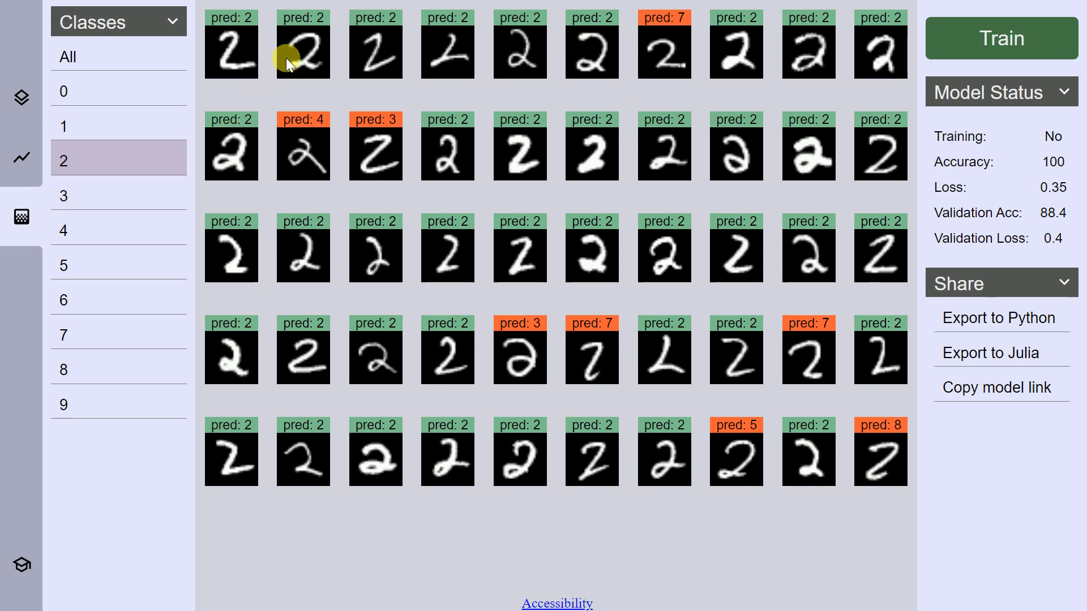
{"action": "mouse_move", "coordinate": [554, 110]}
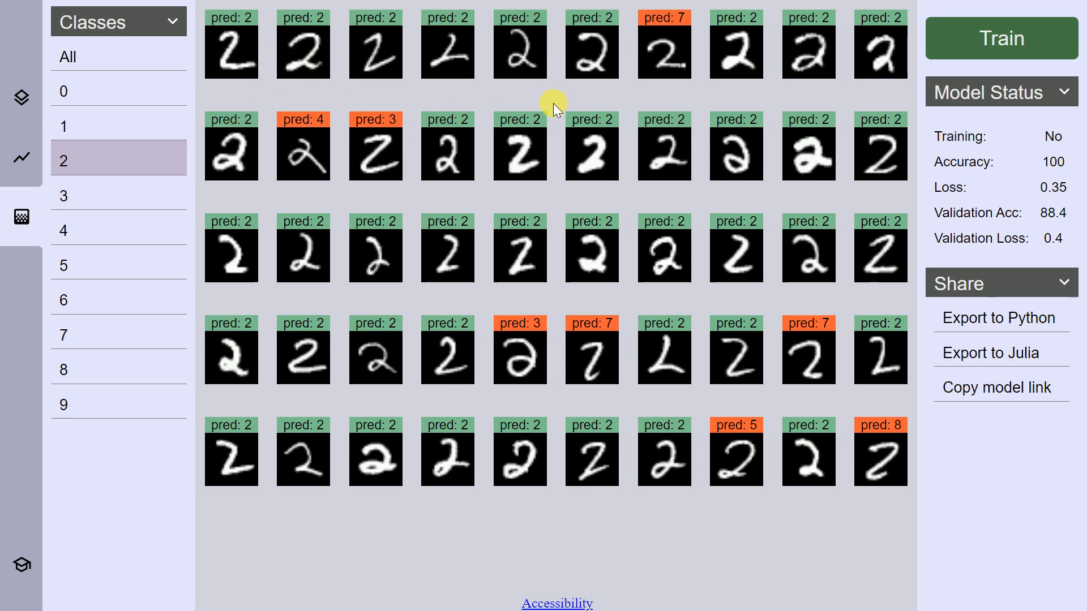
{"action": "mouse_move", "coordinate": [667, 95]}
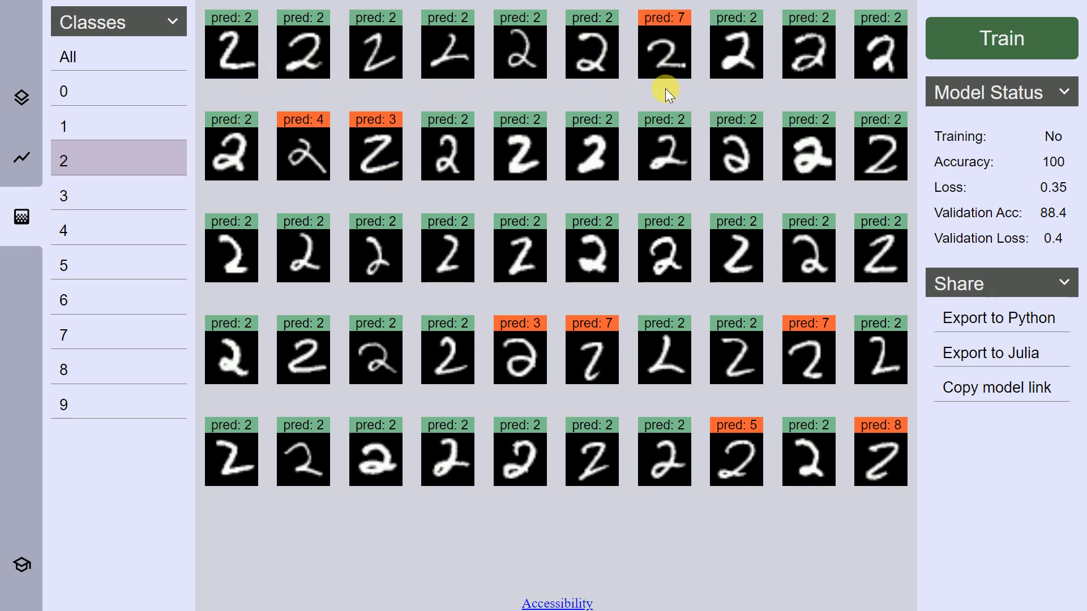
{"action": "mouse_move", "coordinate": [667, 57]}
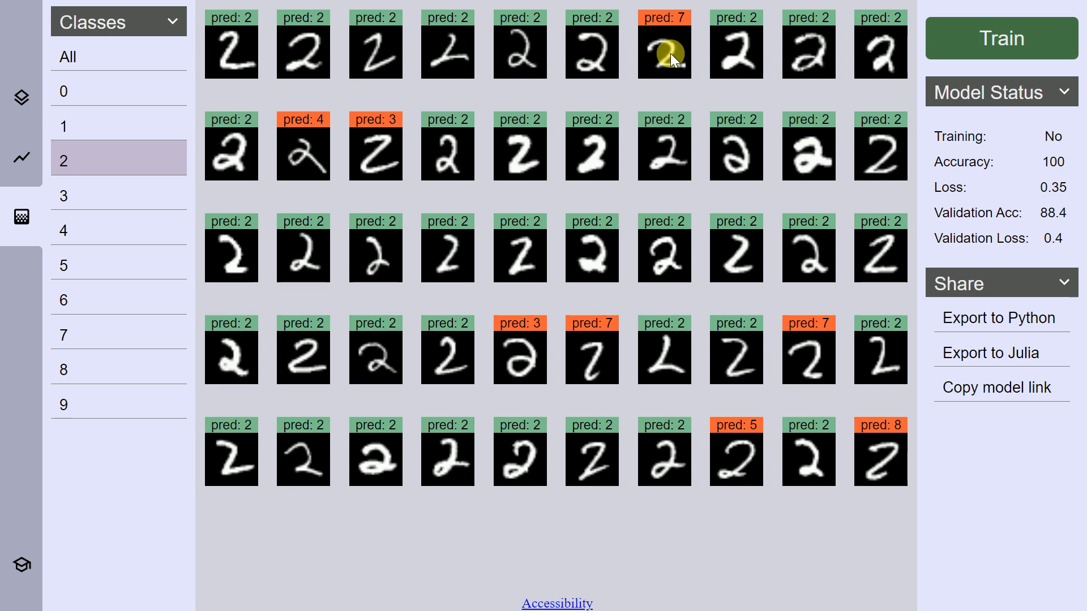
{"action": "mouse_move", "coordinate": [674, 81]}
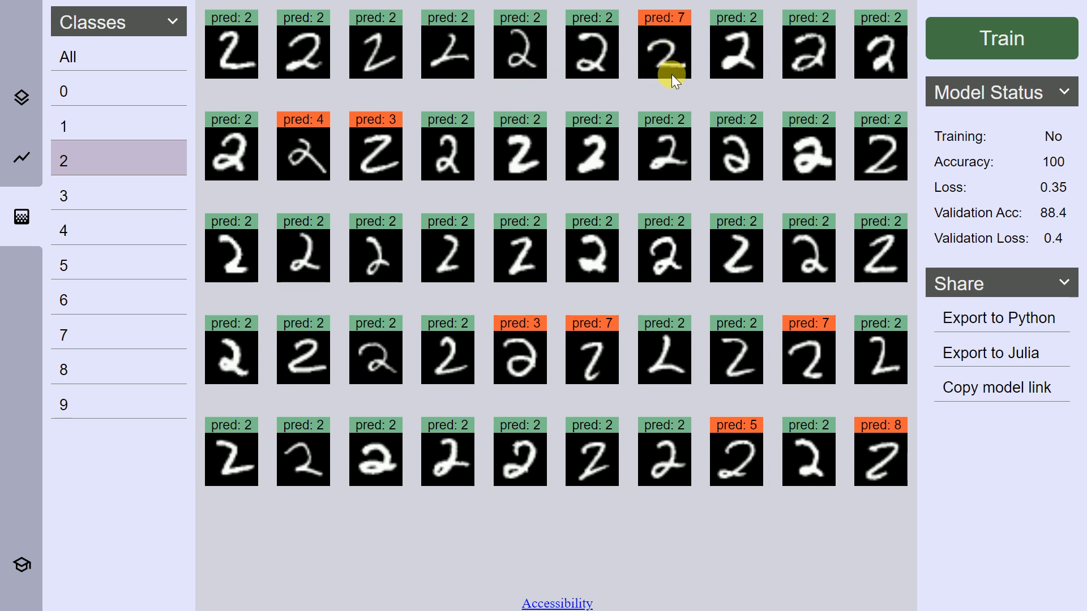
{"action": "mouse_move", "coordinate": [706, 193]}
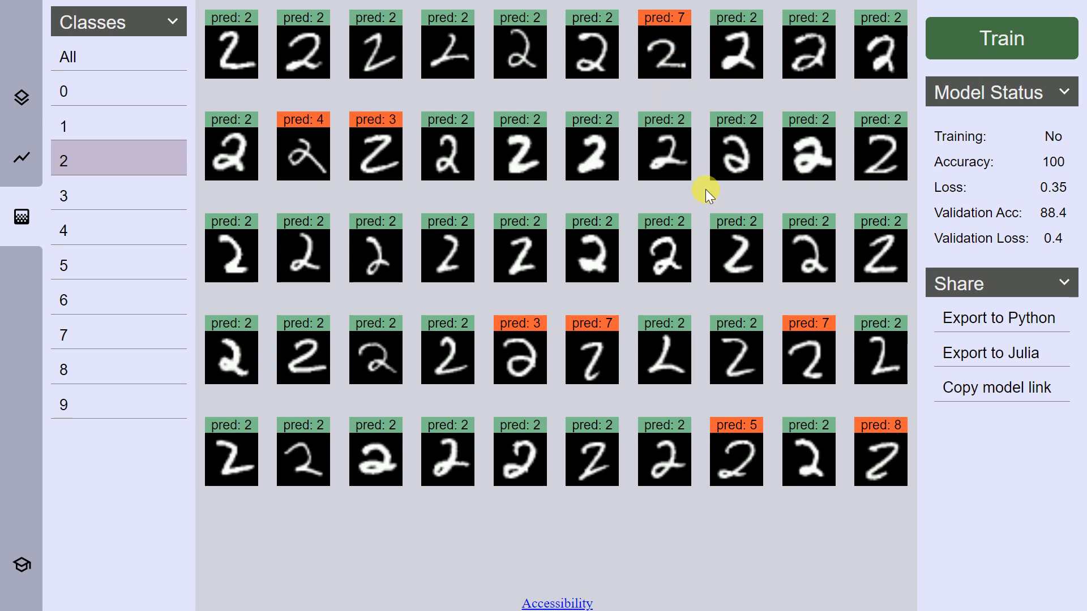
{"action": "mouse_move", "coordinate": [805, 359]}
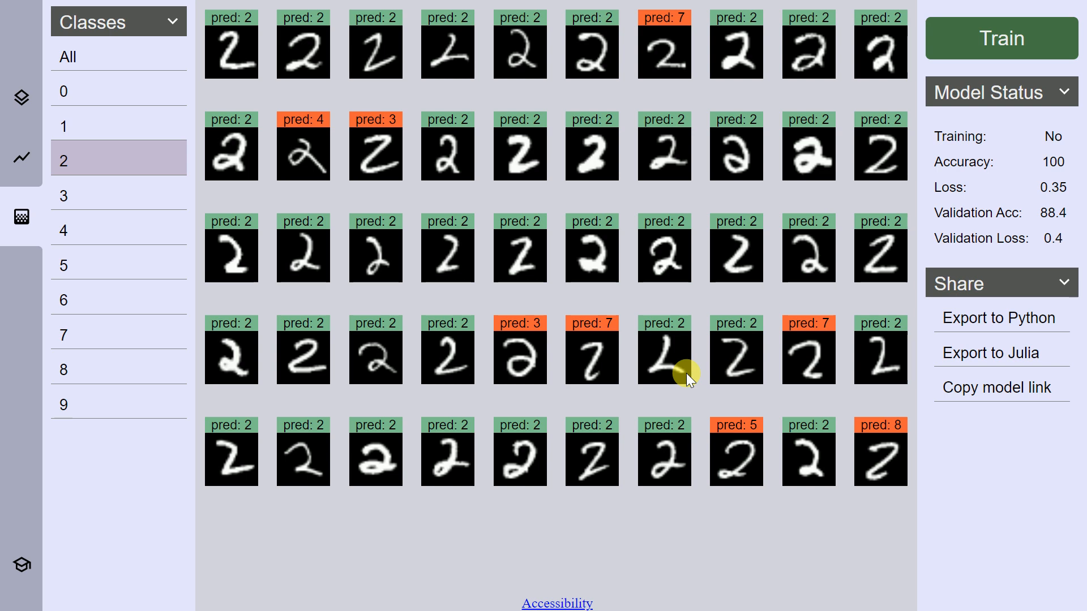
{"action": "mouse_move", "coordinate": [22, 158]}
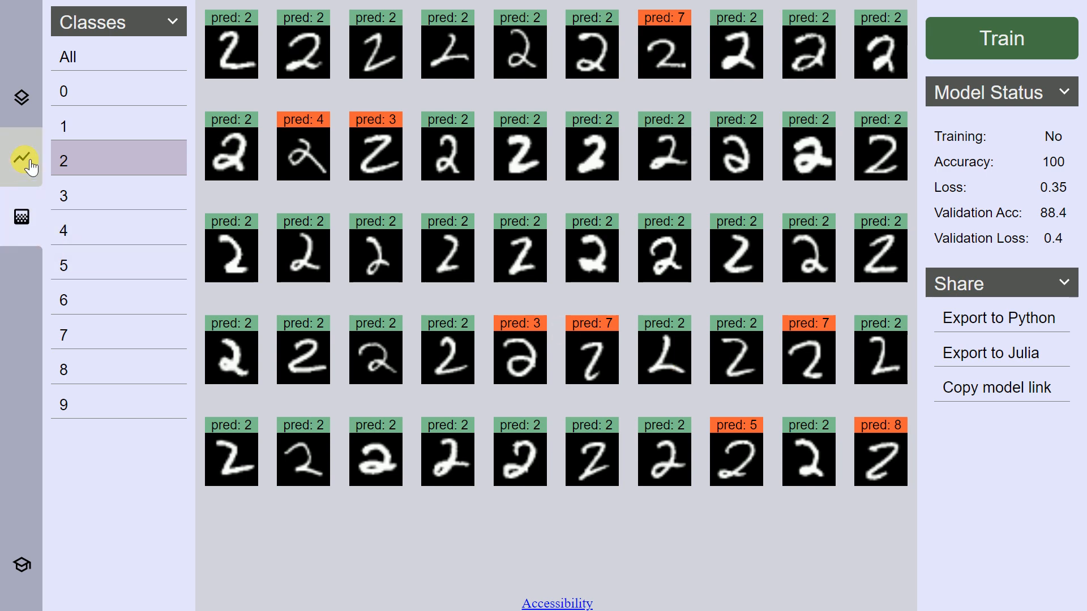
- Return to the training charts and export the trained model as Python script mnist_model.py
{"action": "left_click", "coordinate": [22, 157]}
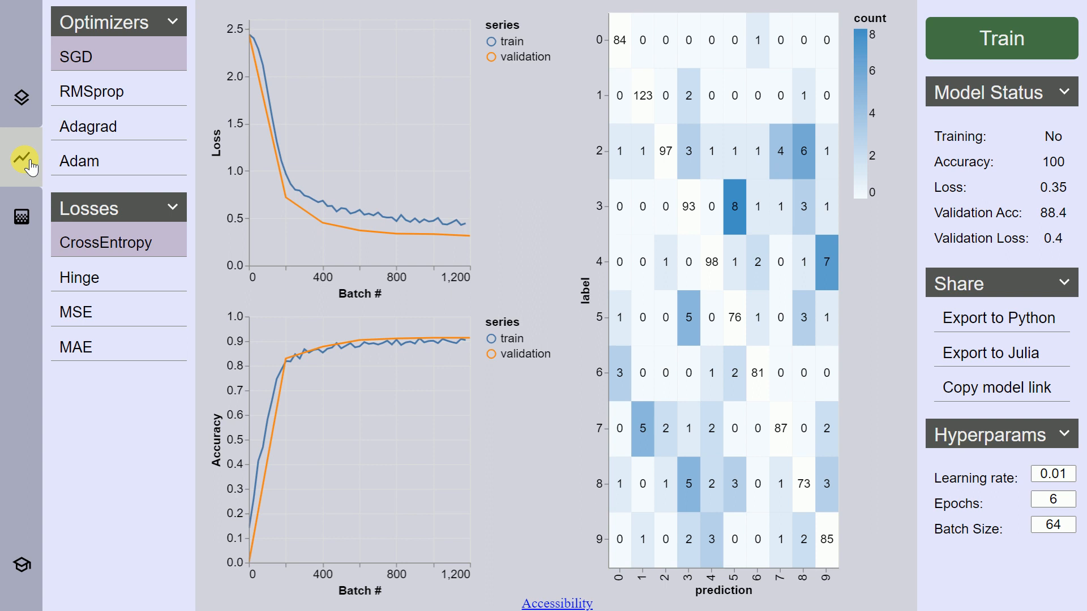
{"action": "mouse_move", "coordinate": [1017, 324]}
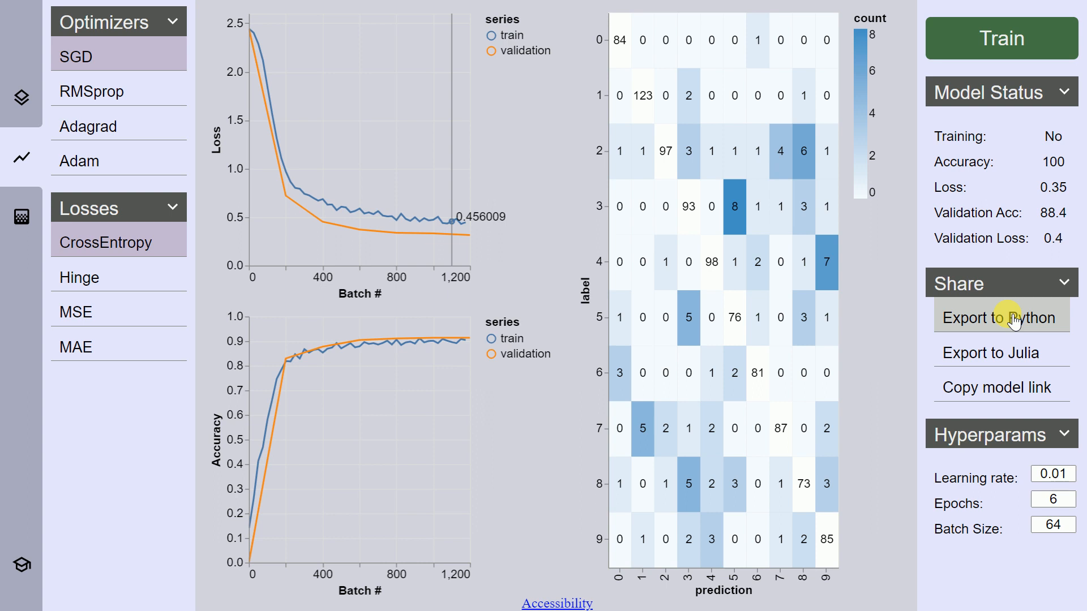
{"action": "left_click", "coordinate": [999, 317]}
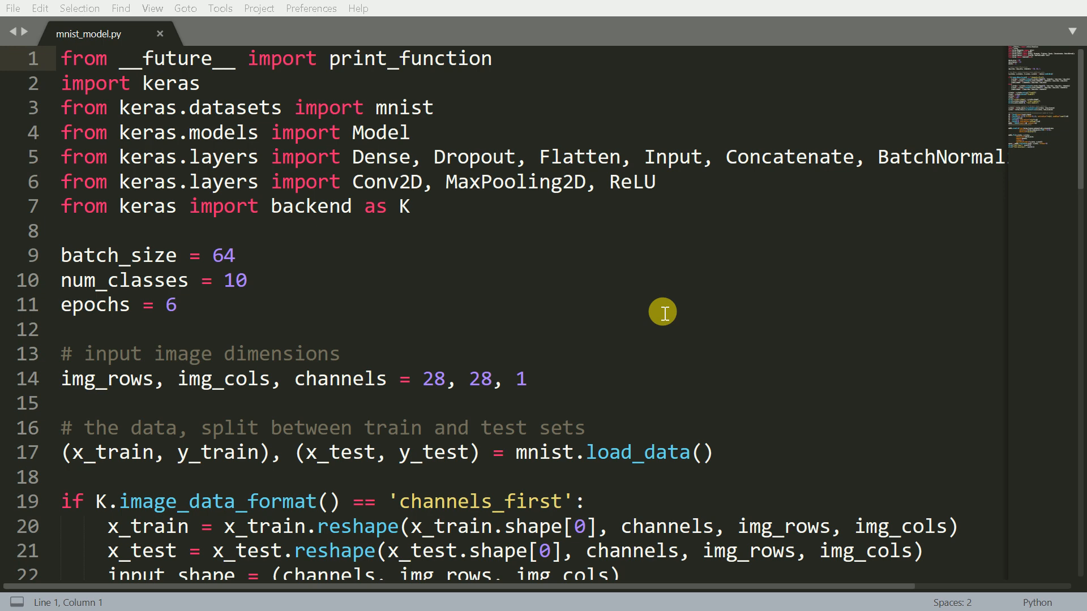
- Read through mnist_model.py down to its final test loss and accuracy prints
{"action": "scroll", "scroll_direction": "down", "scroll_amount": 3}
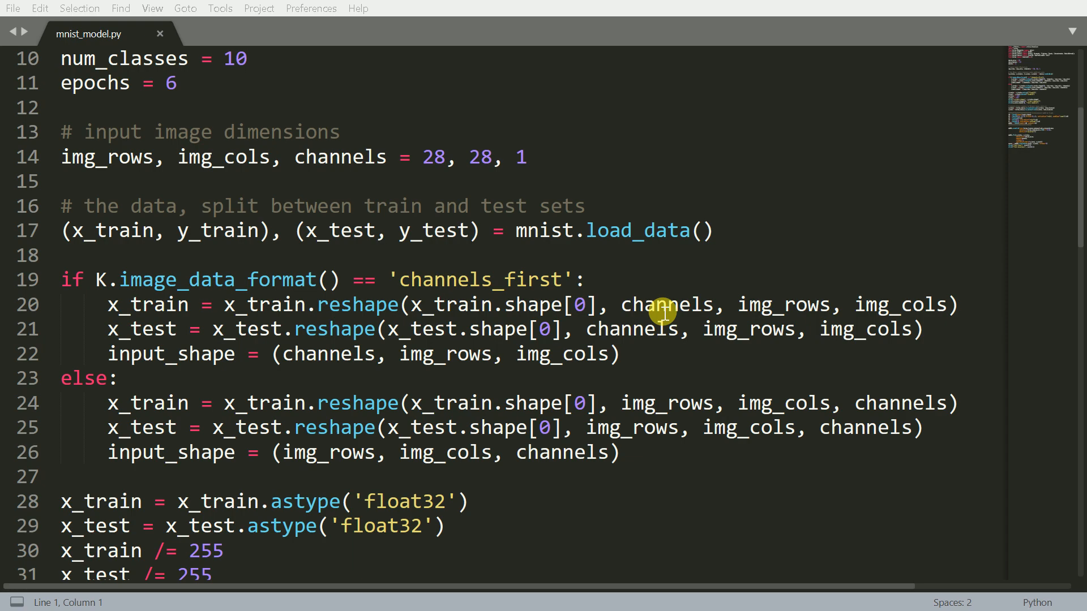
{"action": "mouse_move", "coordinate": [273, 202]}
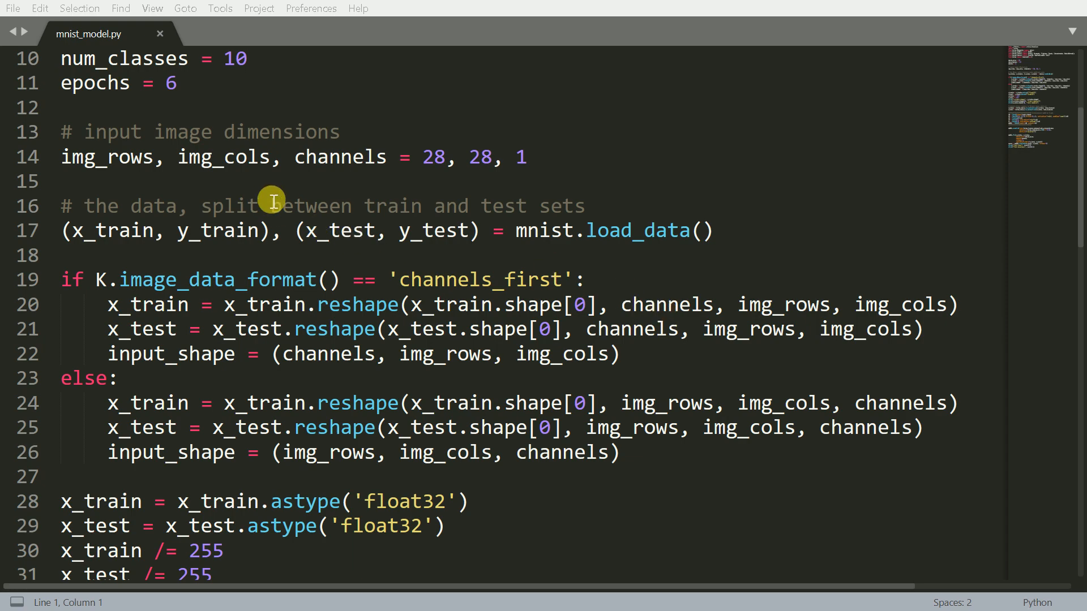
{"action": "scroll", "scroll_direction": "down", "scroll_amount": 3}
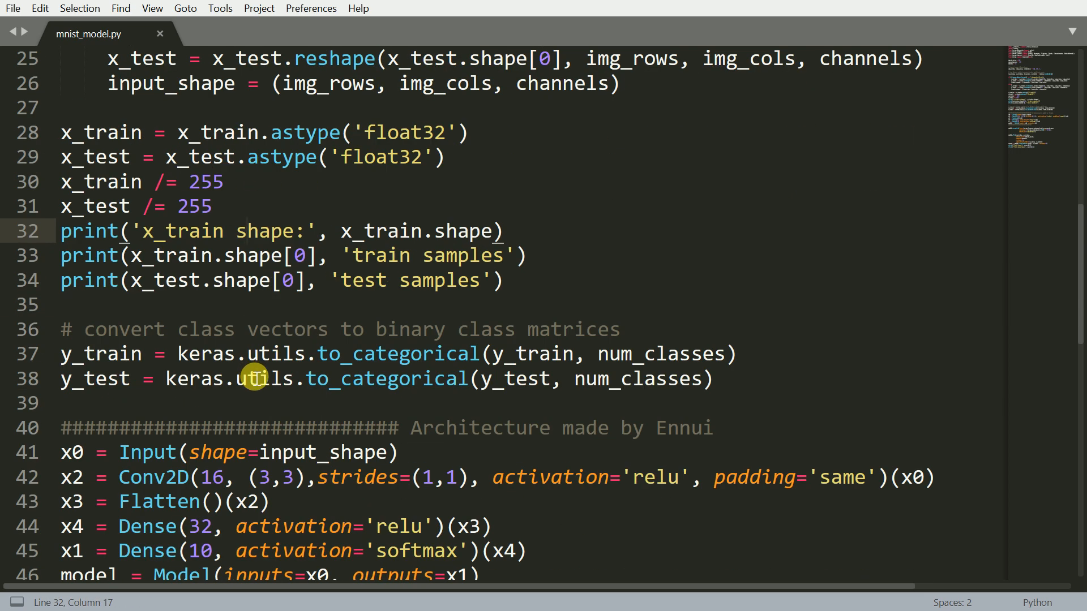
{"action": "scroll", "scroll_direction": "down", "scroll_amount": 3}
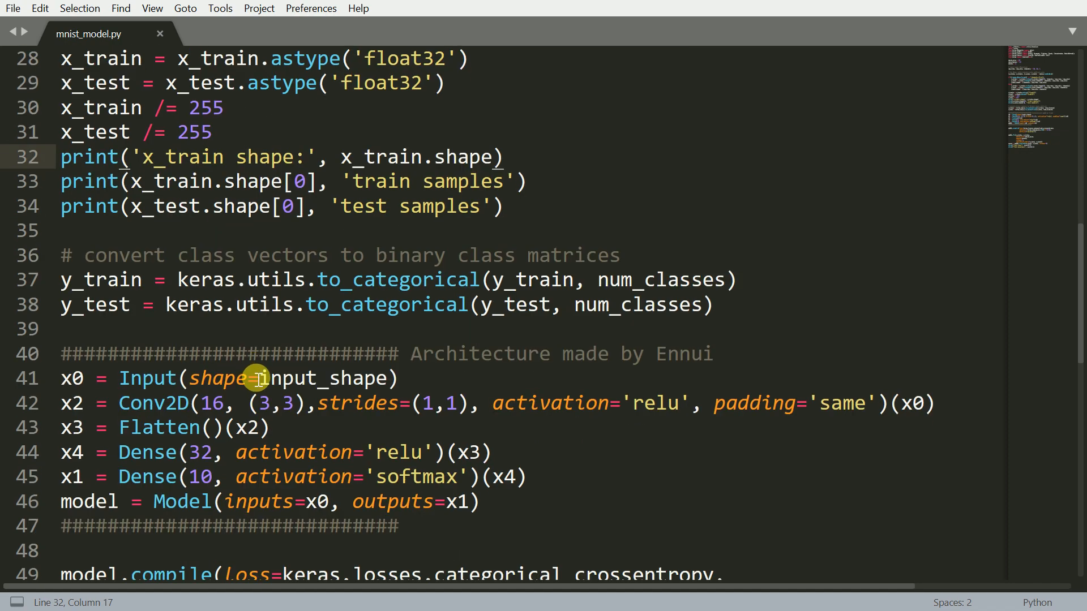
{"action": "scroll", "scroll_direction": "down", "scroll_amount": 3}
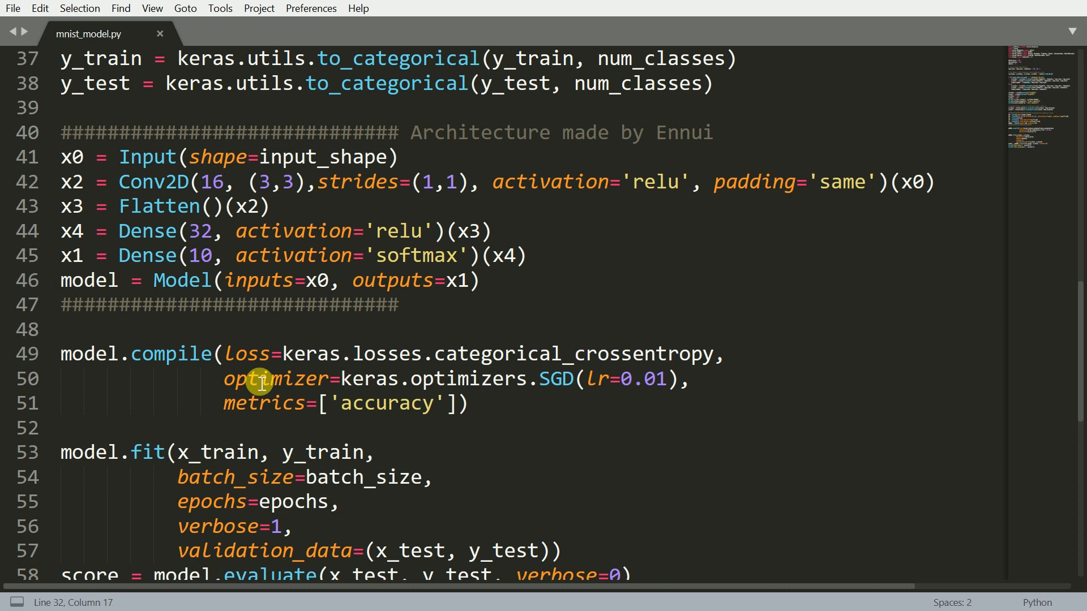
{"action": "scroll", "scroll_direction": "down", "scroll_amount": 3}
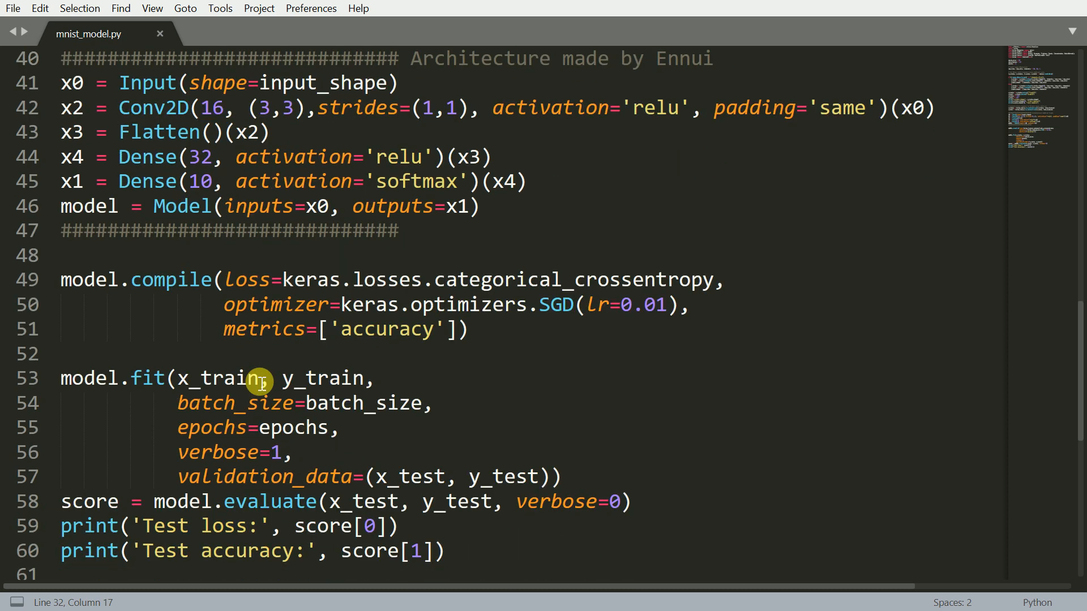
{"action": "scroll", "scroll_direction": "down", "scroll_amount": 3}
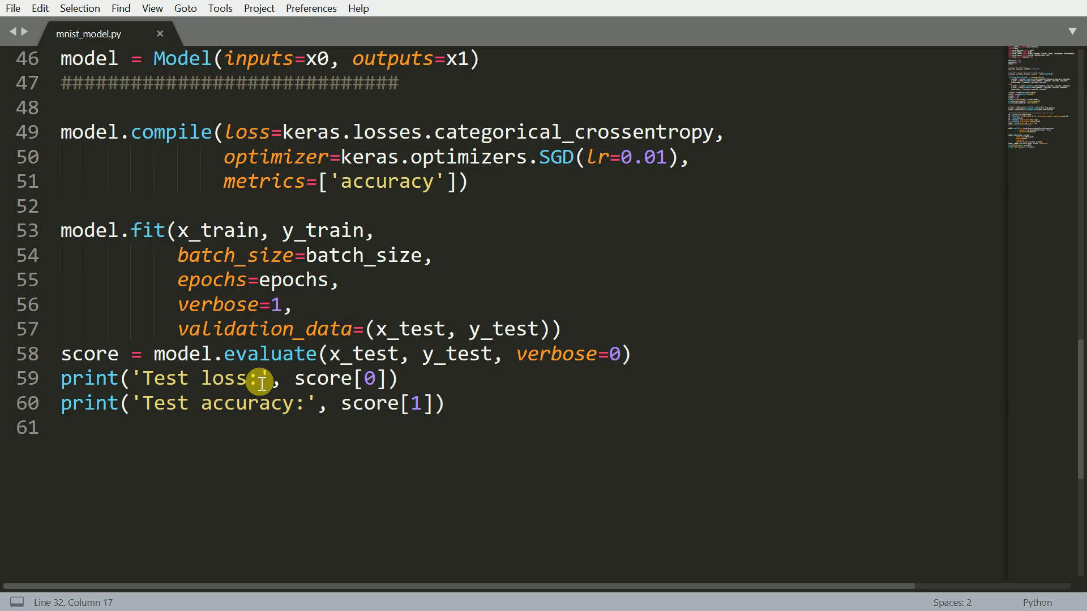
{"action": "scroll", "scroll_direction": "up", "scroll_amount": 3}
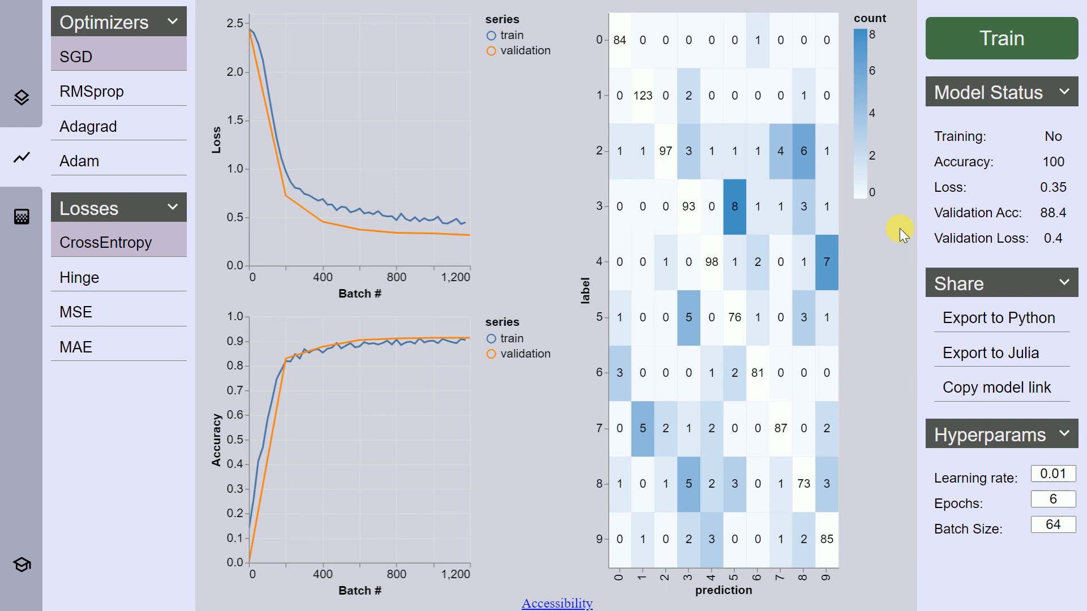
{"action": "mouse_move", "coordinate": [589, 303]}
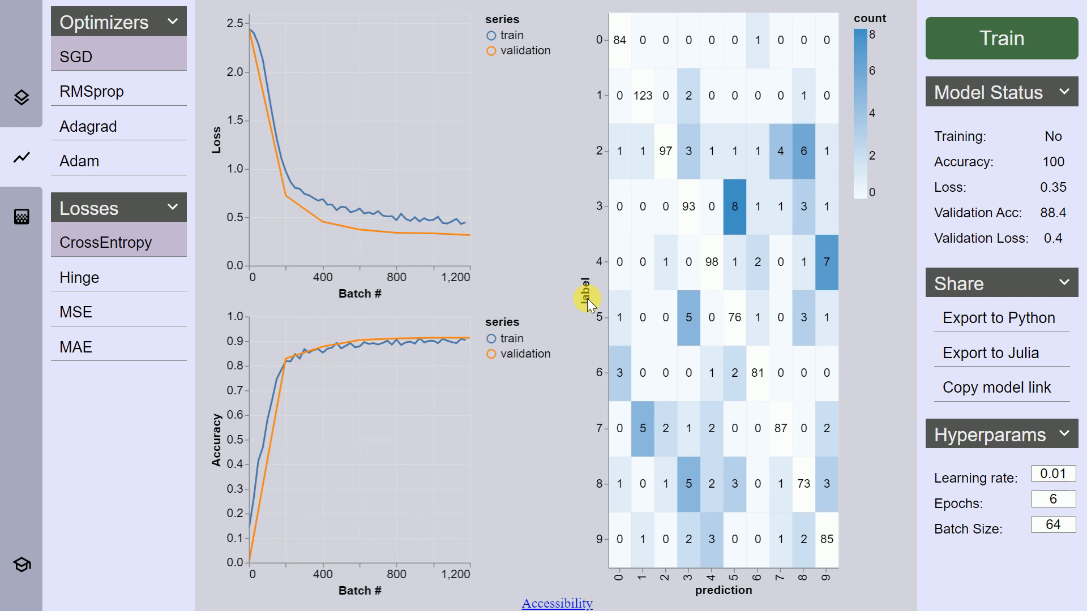